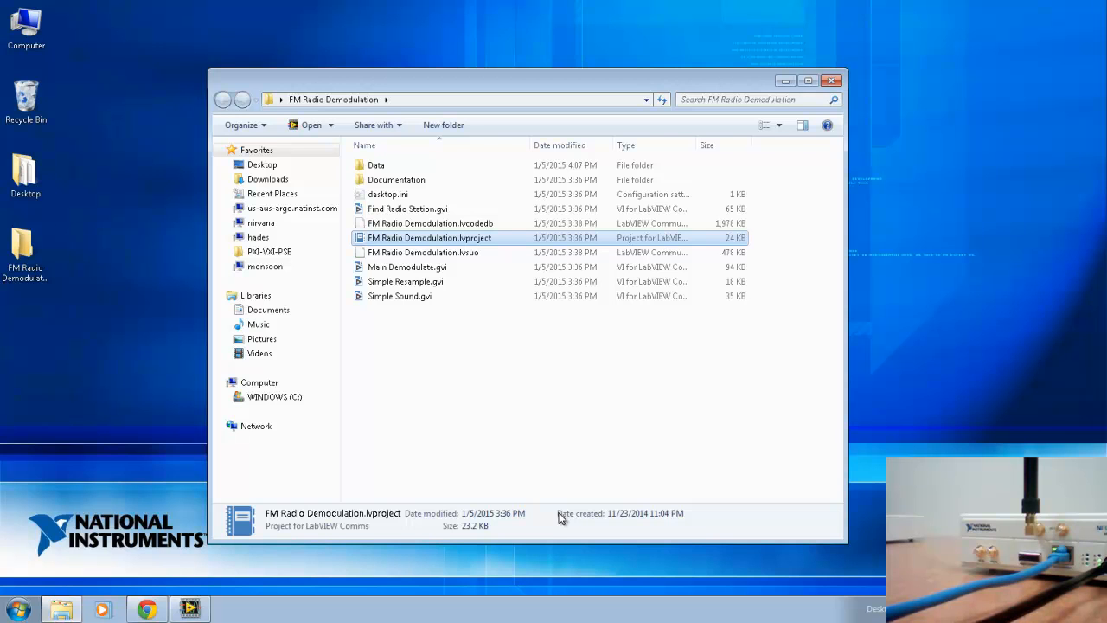
mouse_move(464, 242)
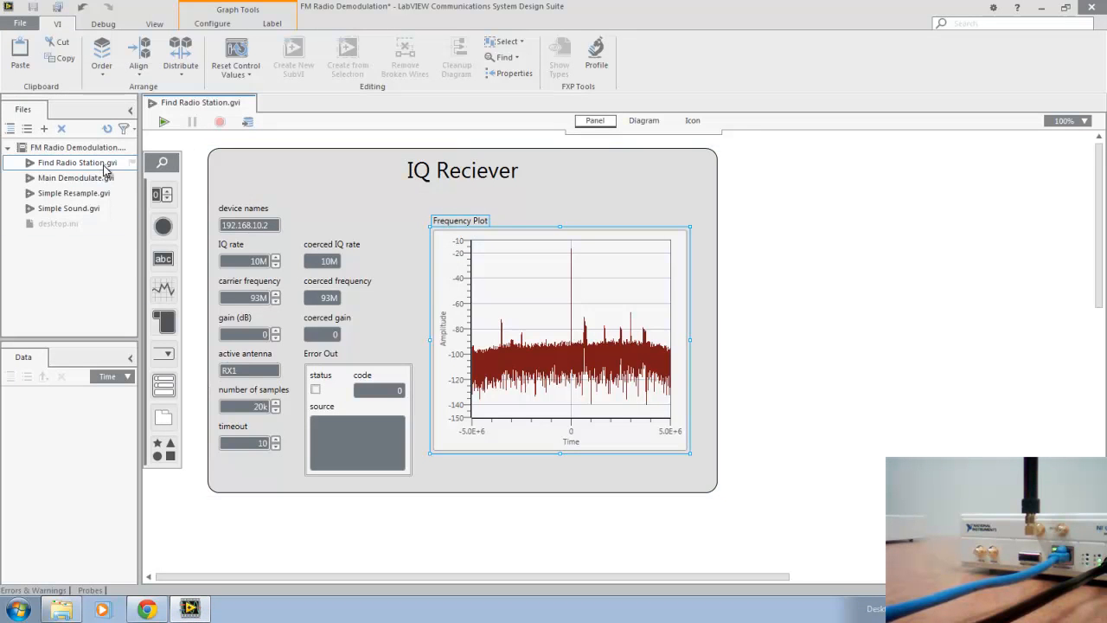
mouse_move(104, 170)
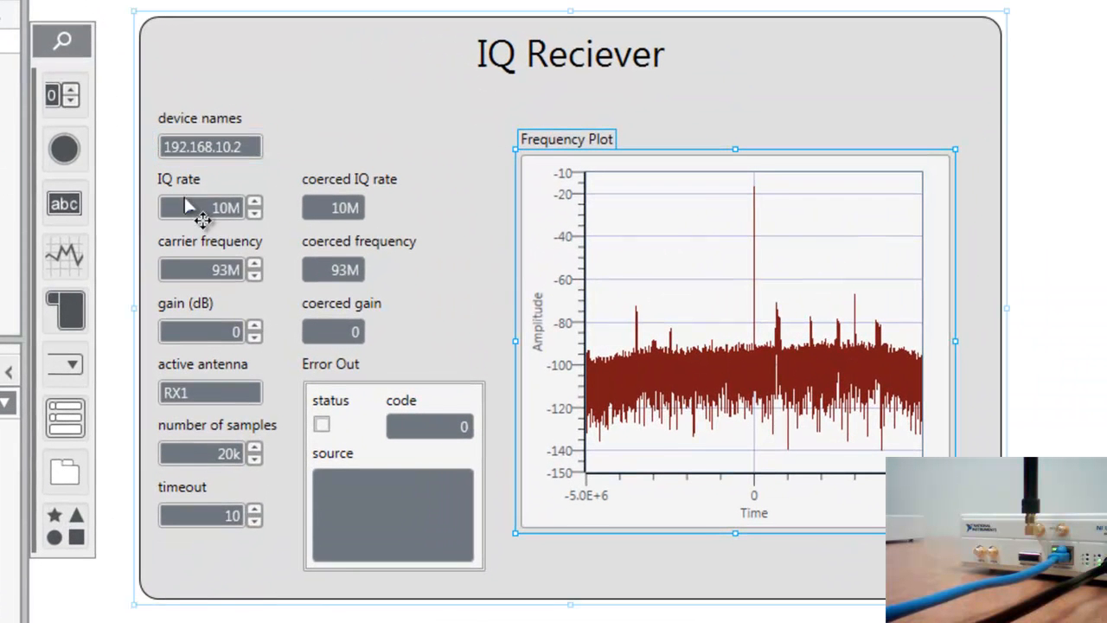
Review the IQ receiver settings: 10M IQ rate, RX1 active antenna, 20k number of samples.
left_click(205, 208)
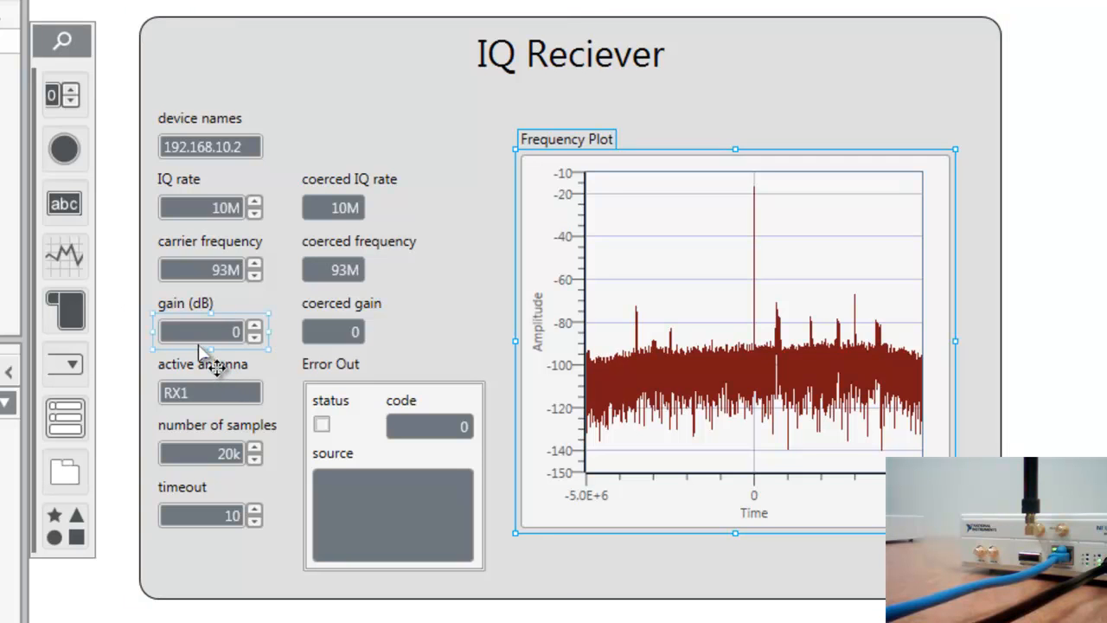
left_click(222, 393)
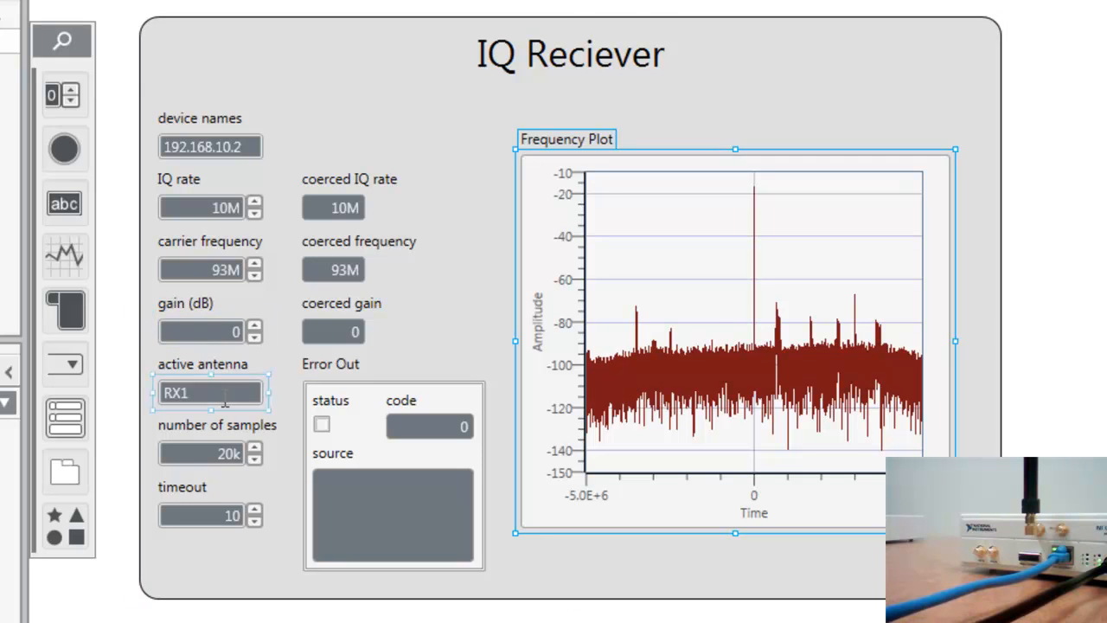
mouse_move(223, 389)
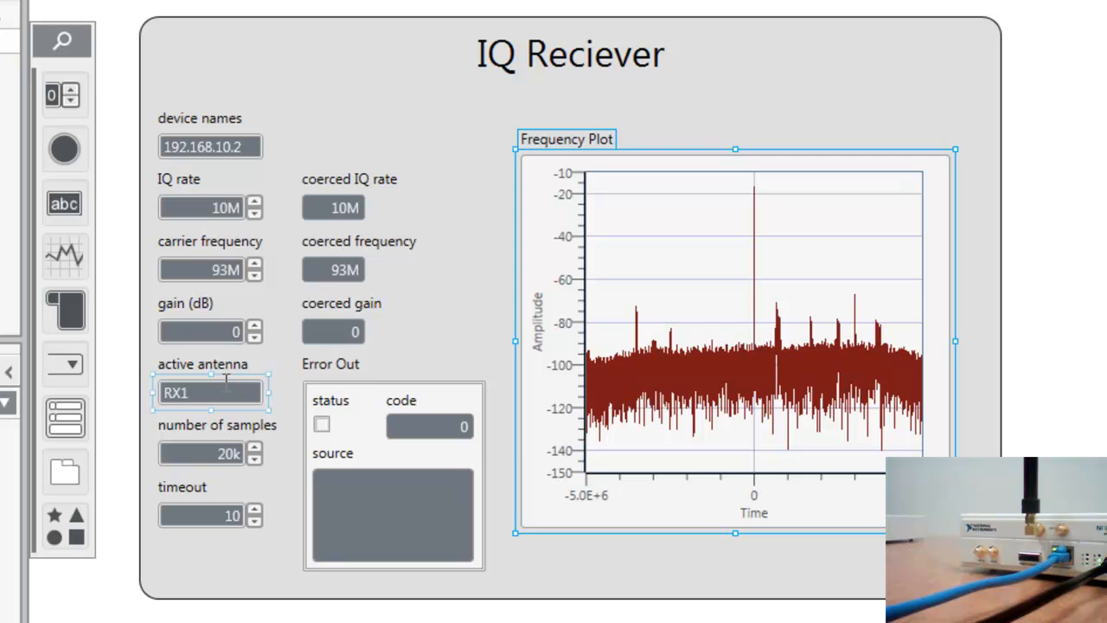
left_click(201, 453)
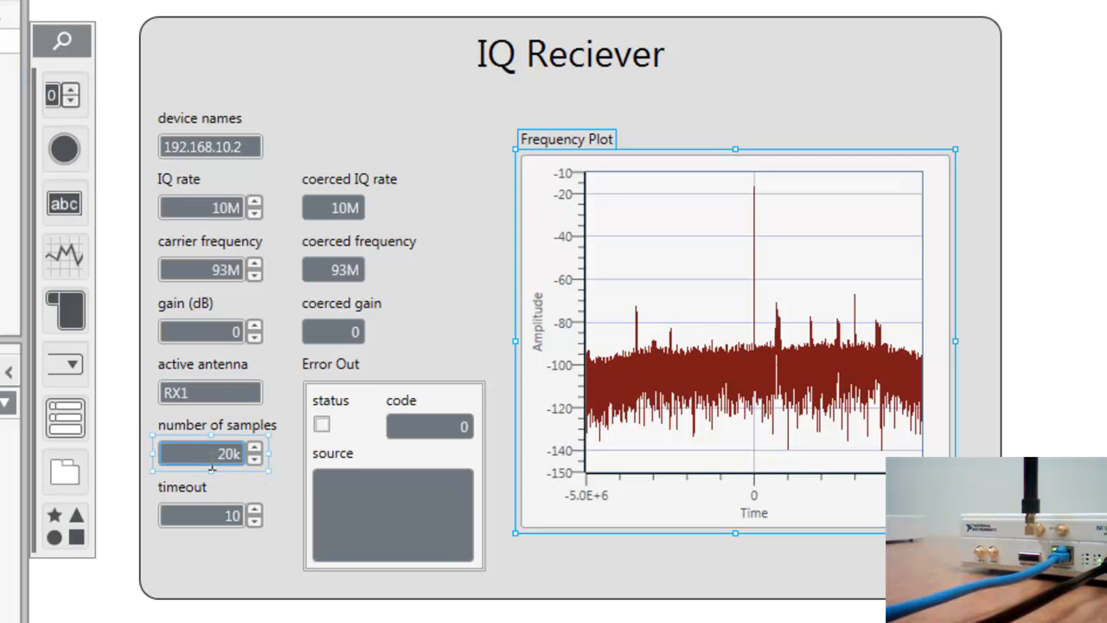
mouse_move(208, 543)
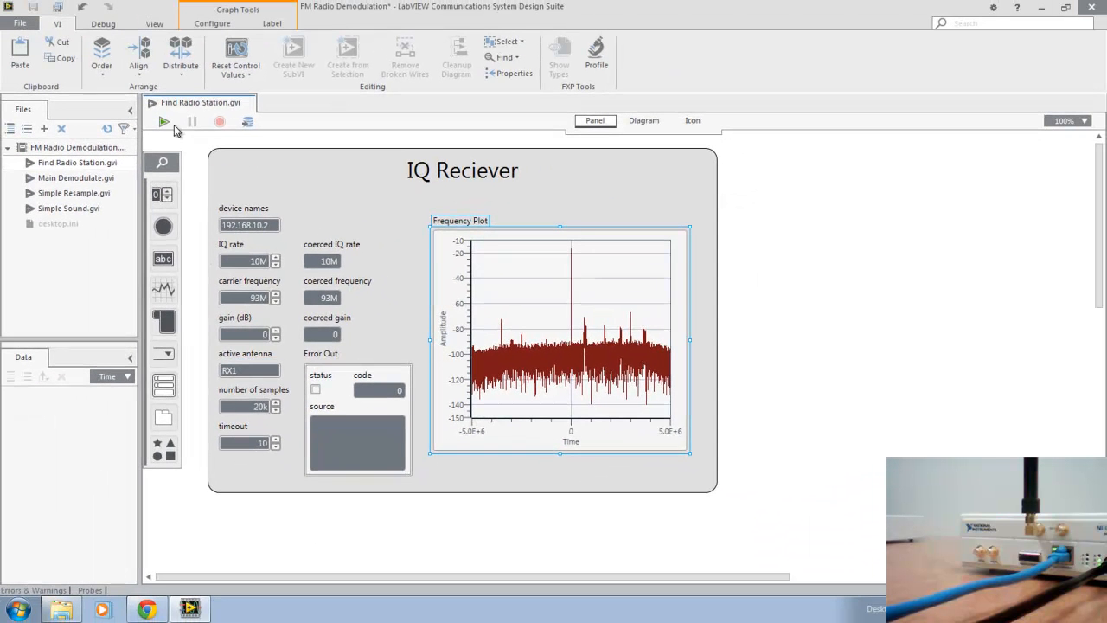
mouse_move(165, 121)
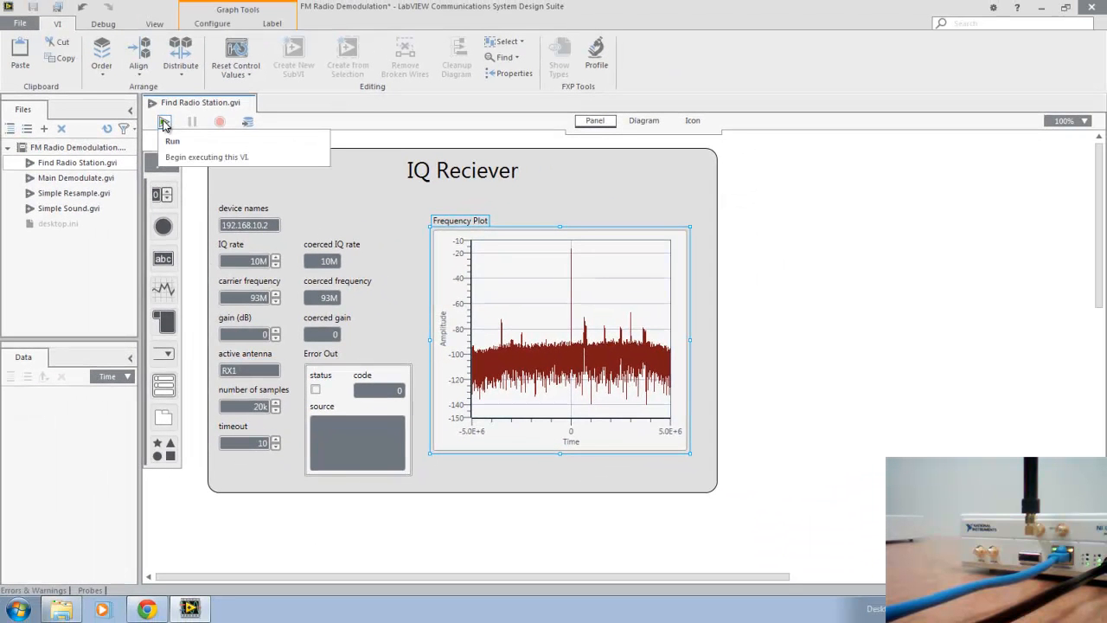
Run Find Radio Station to show a live spectrum with a central peak in the frequency plot.
left_click(163, 122)
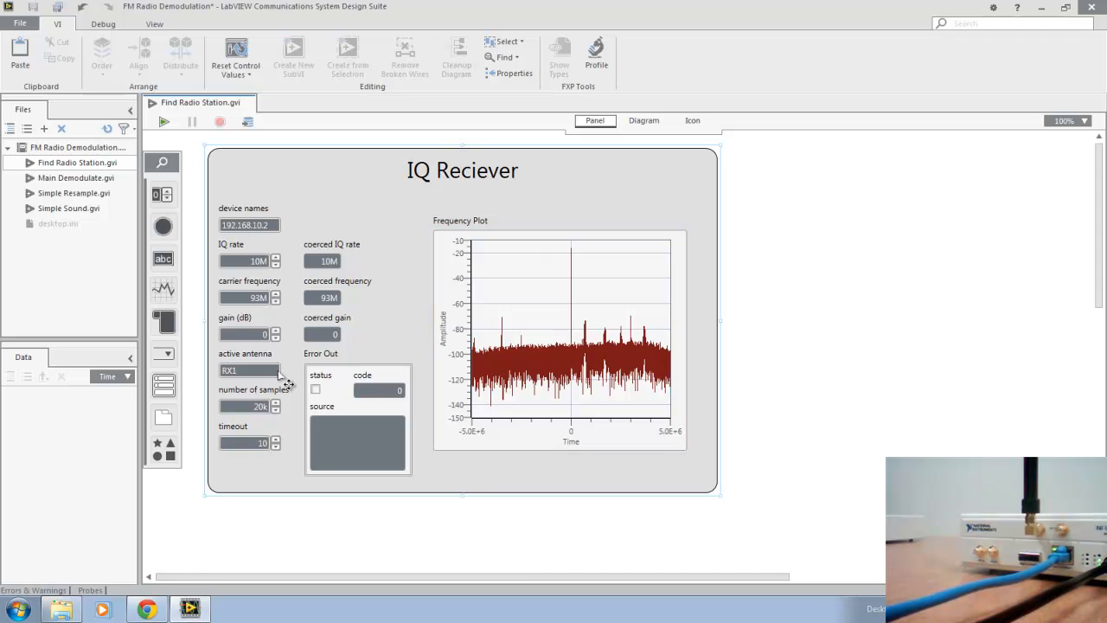
left_click(245, 371)
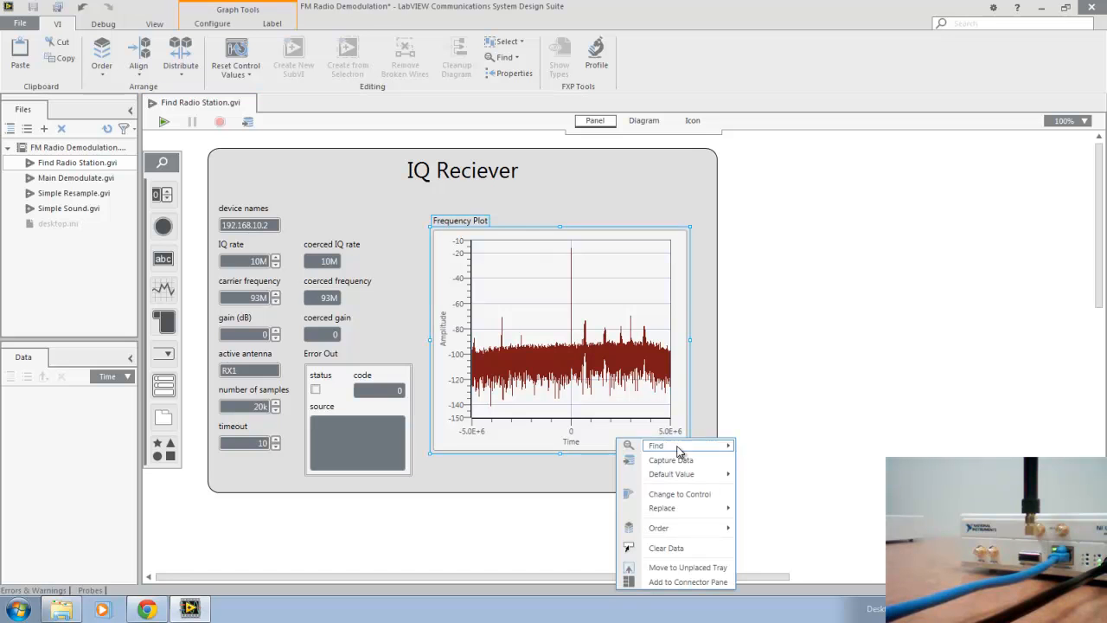
mouse_move(676, 460)
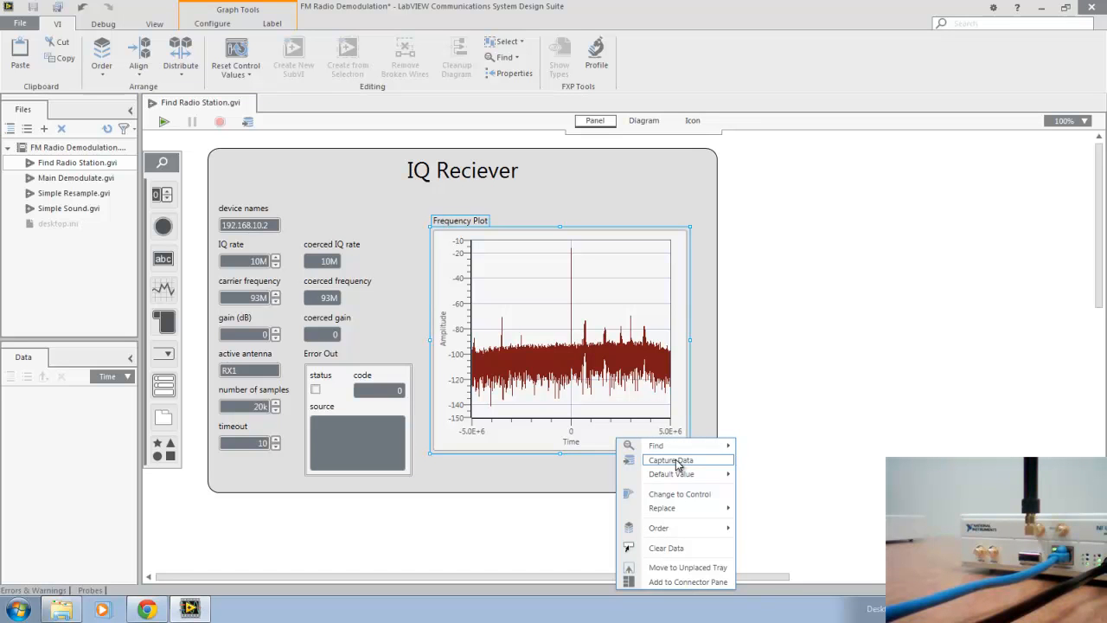
Capture the Frequency Plot's spectrum data into the Data Viewer for closer analysis.
left_click(679, 460)
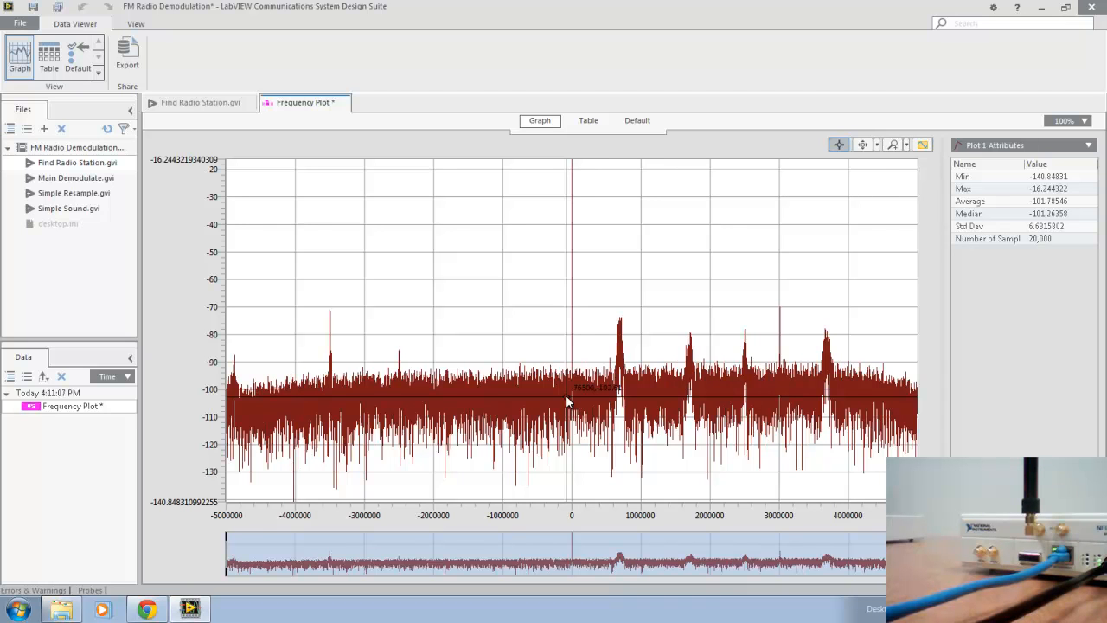
mouse_move(654, 380)
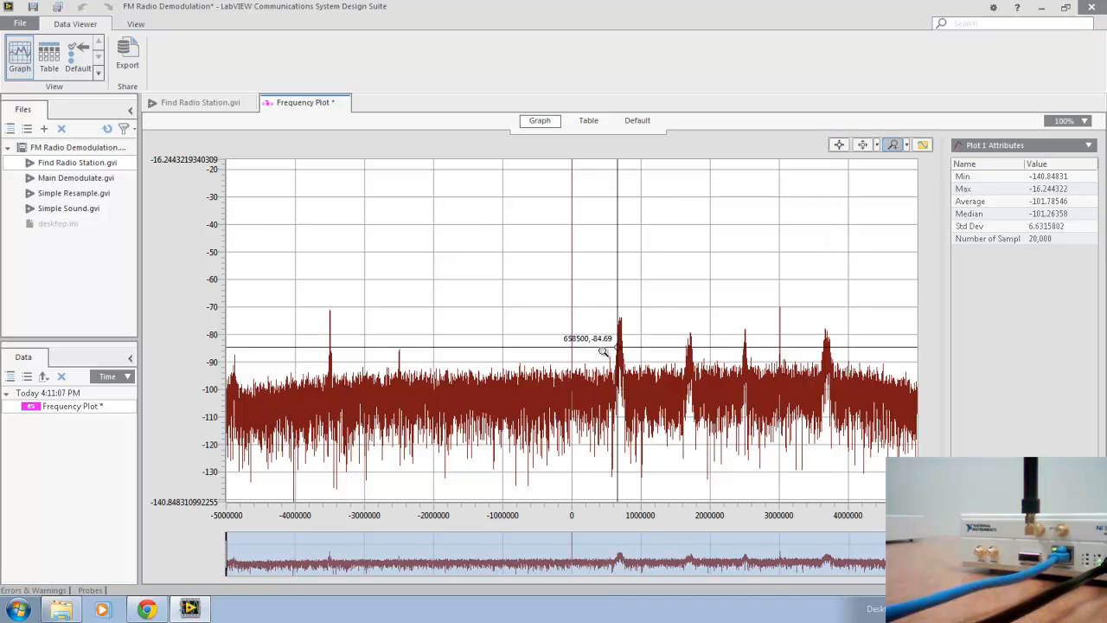
mouse_move(605, 372)
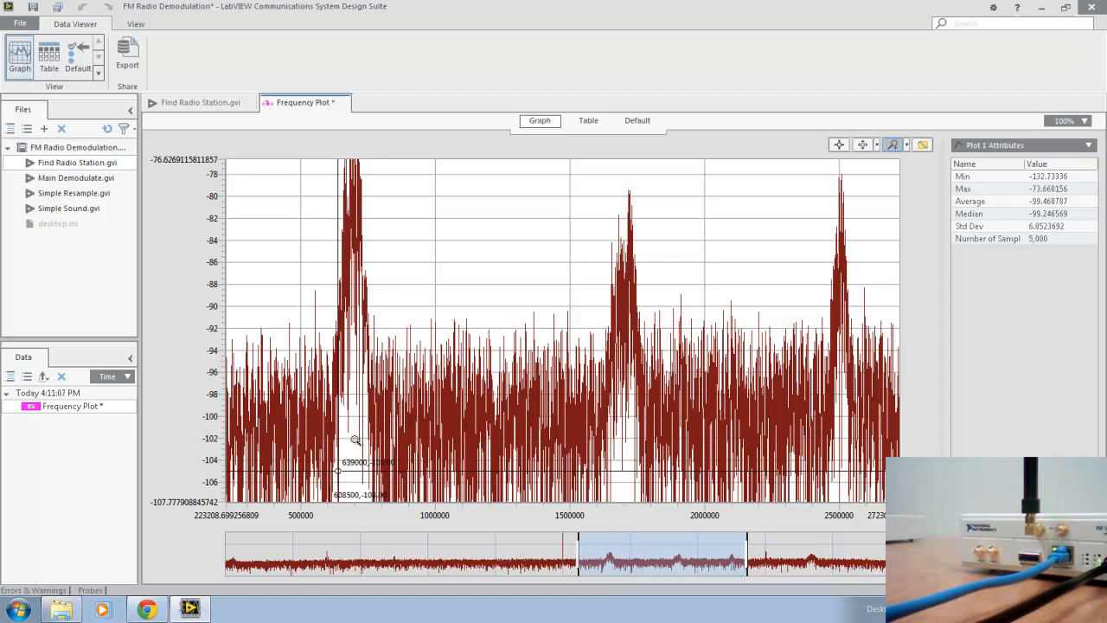
mouse_move(356, 467)
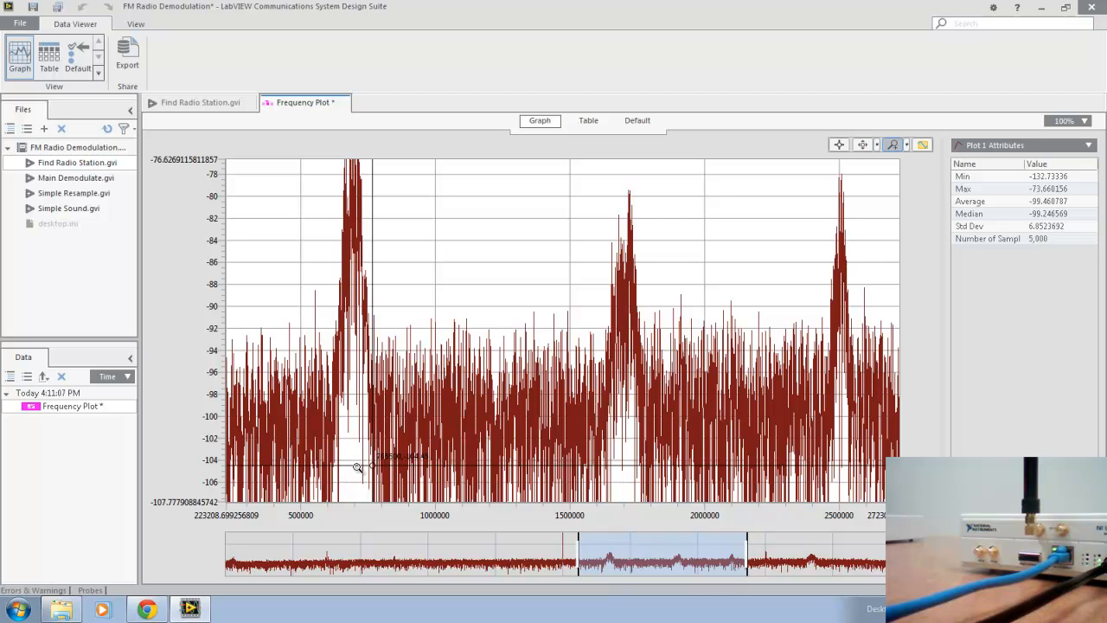
mouse_move(398, 274)
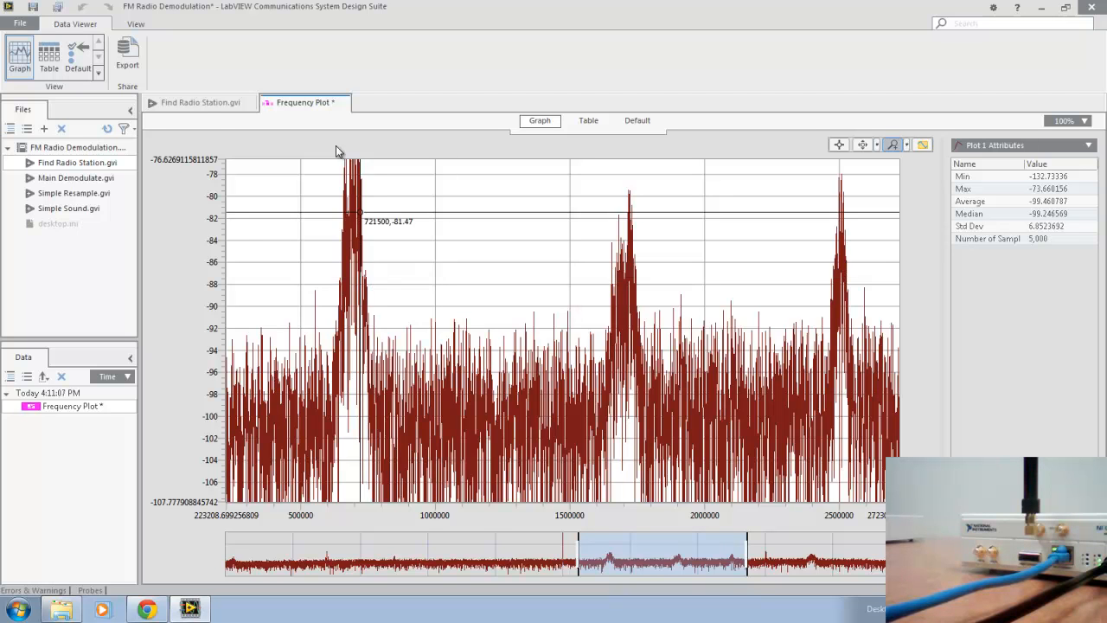
Return from the zoomed spectrum data view to the Find Radio Station VI panel.
left_click(201, 102)
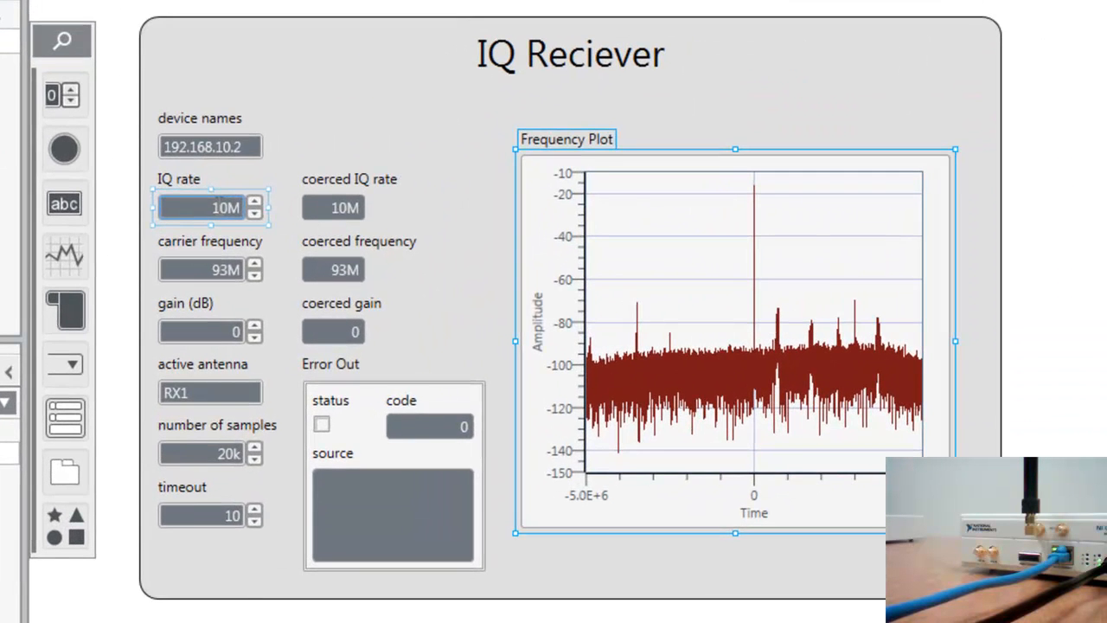
Set the carrier frequency to 93.7M and the IQ rate to 200k, then run the VI.
left_click(211, 270)
type(".7")
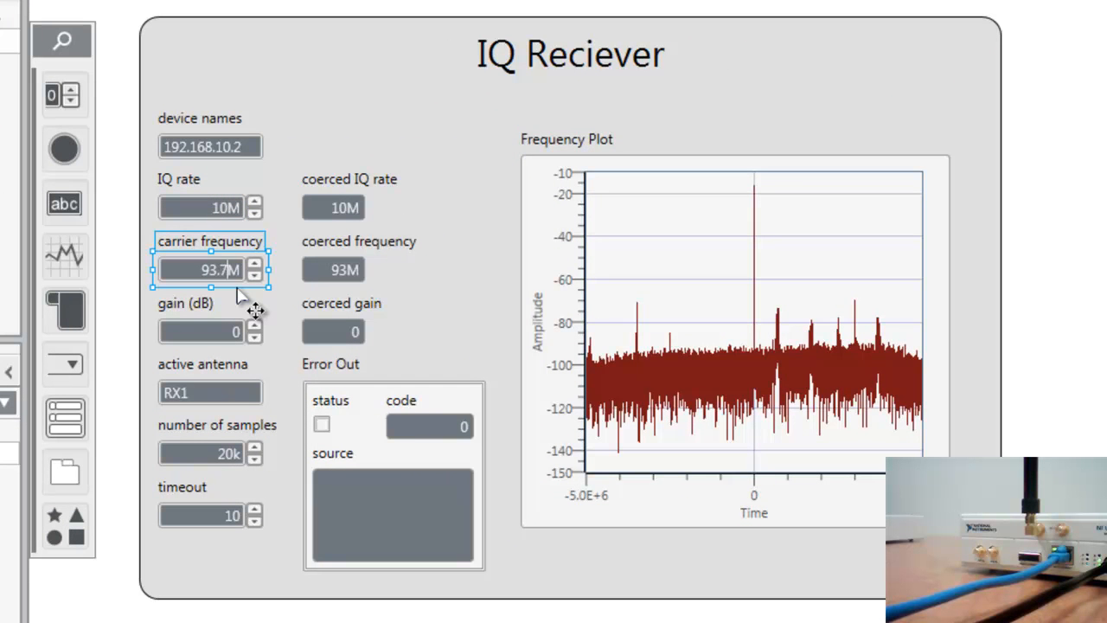
left_click(208, 208)
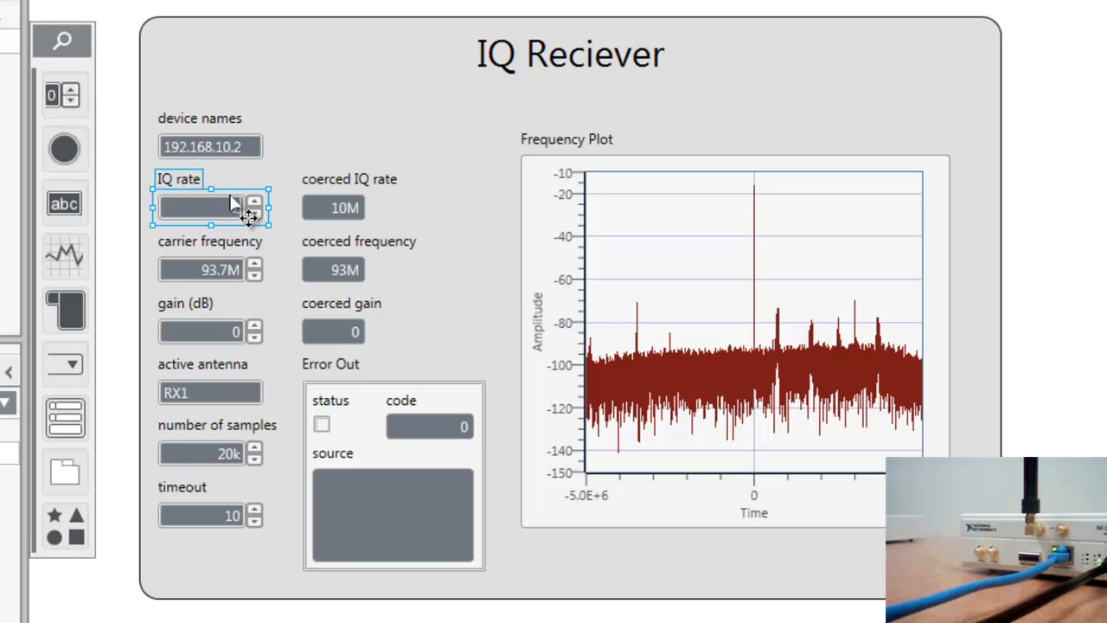
type("200k")
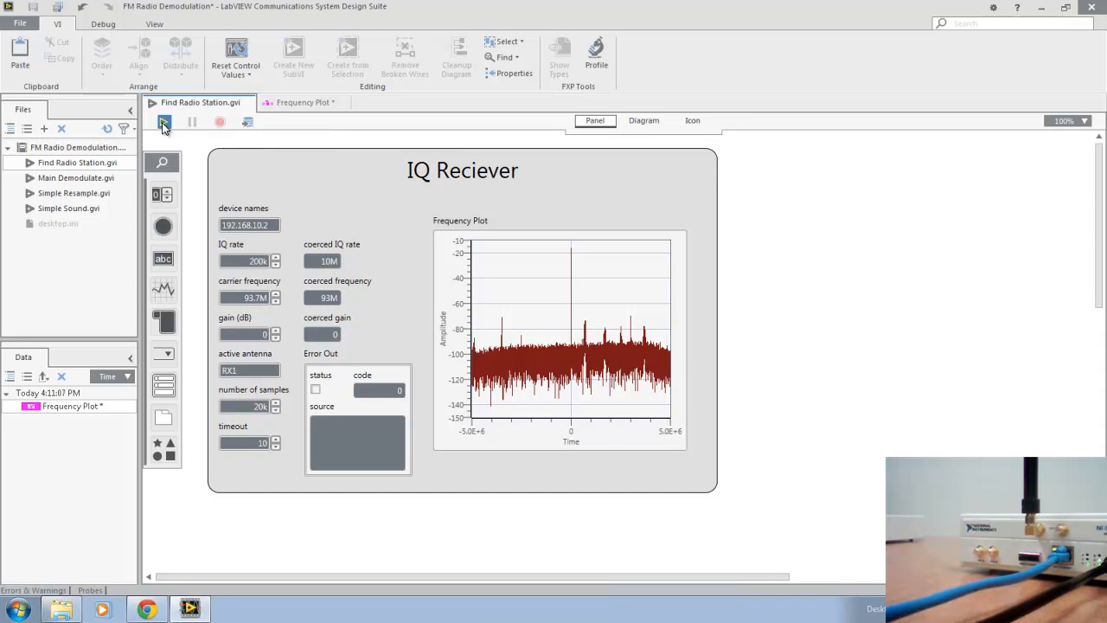
left_click(164, 121)
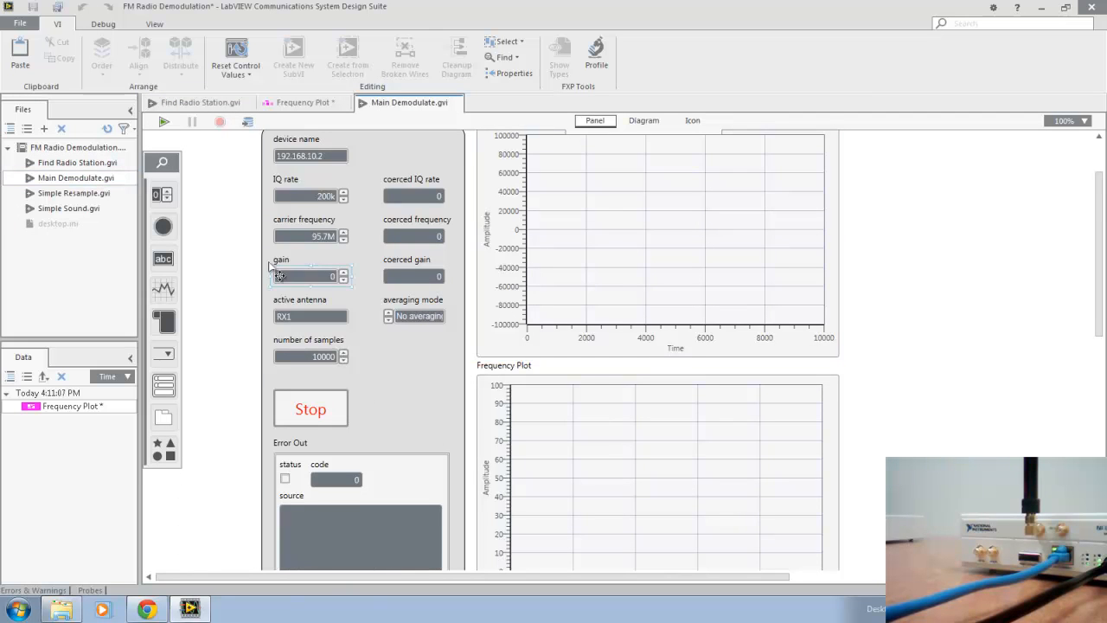
Enter the 93.7M station as Main Demodulate's carrier frequency.
left_click(1087, 121)
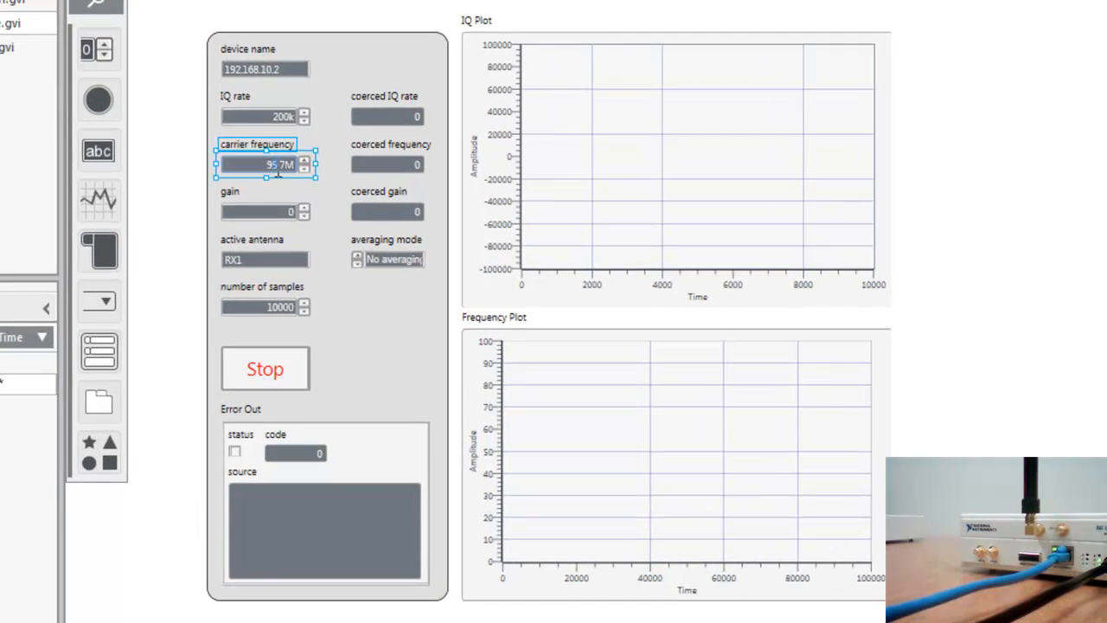
type("937M")
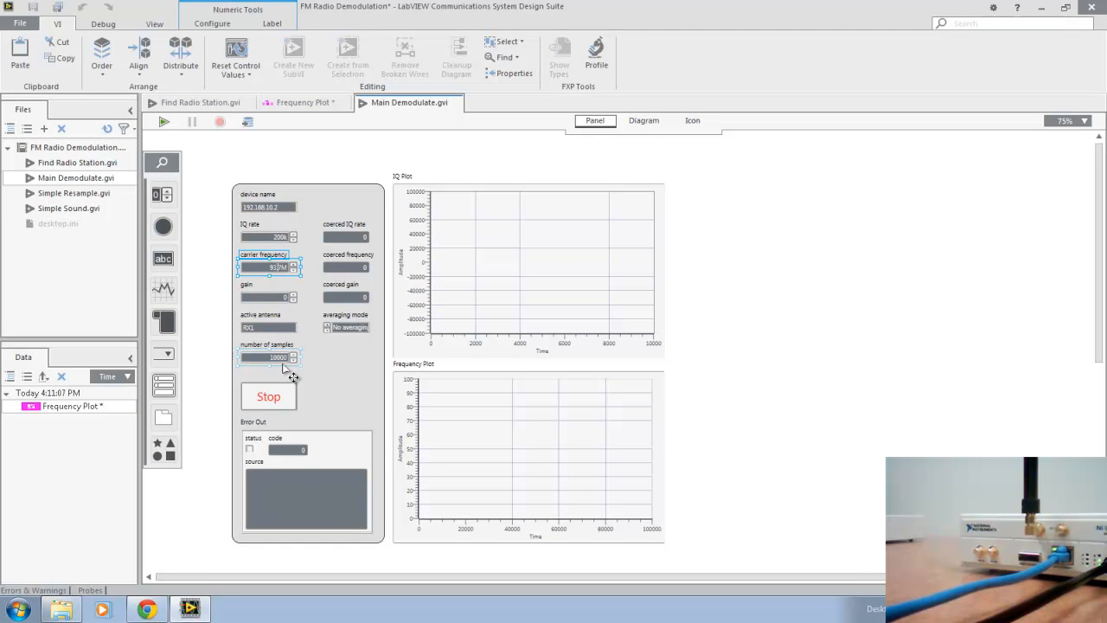
mouse_move(291, 371)
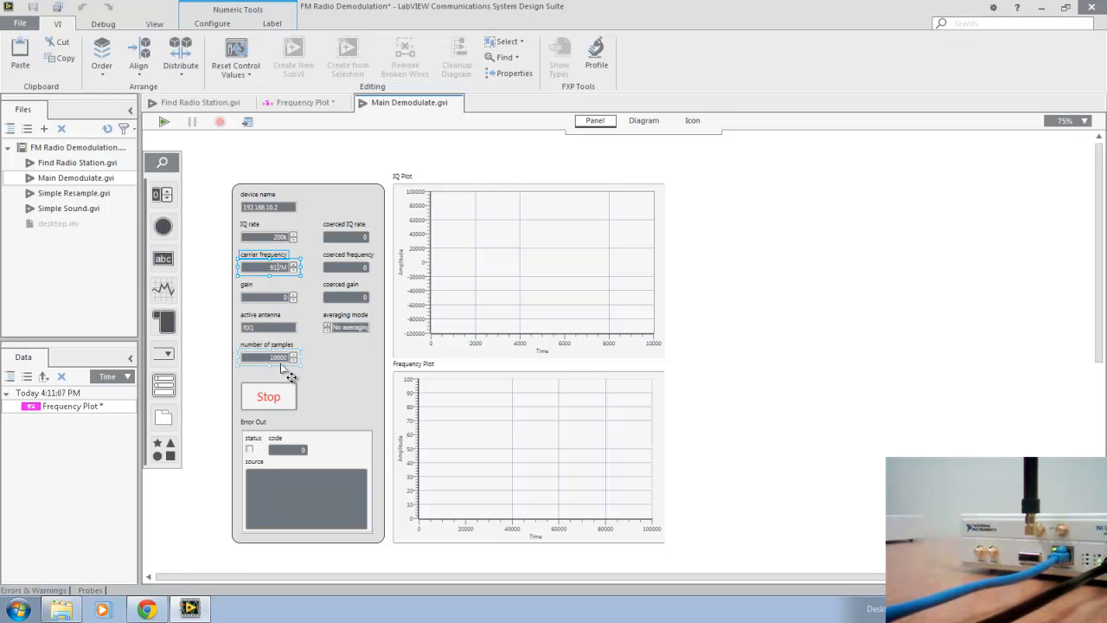